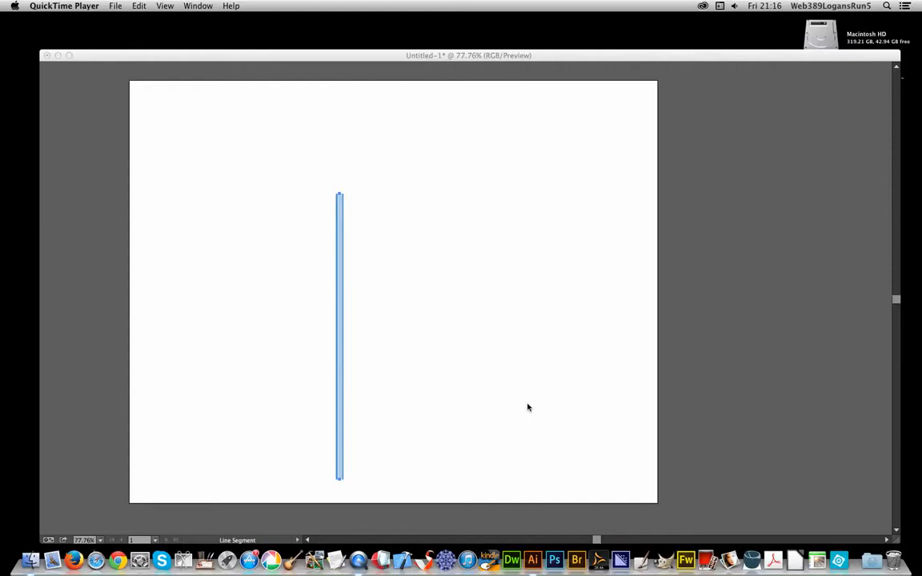
pyautogui.moveTo(551, 361)
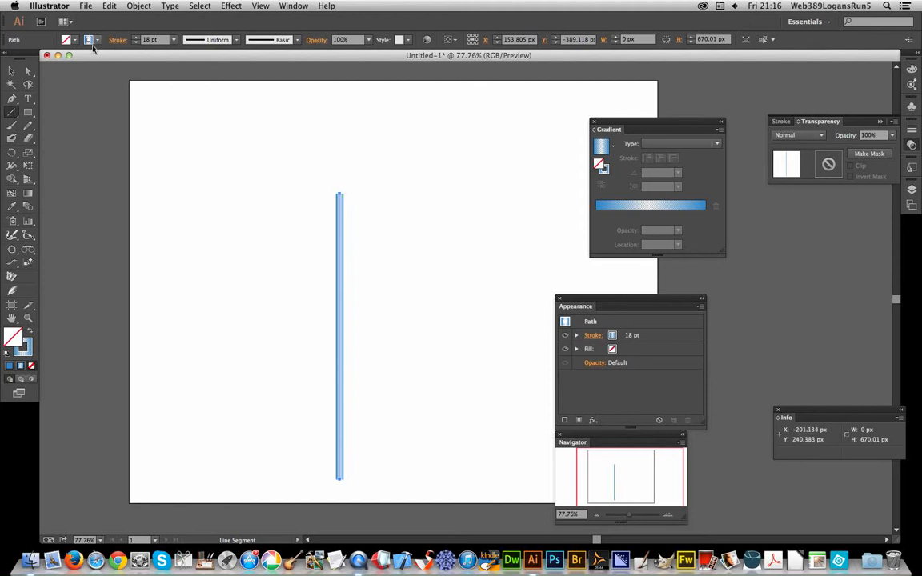
# Step: Switch into Illustrator showing the vertical blue gradient-stroked line and its gradient settings
pyautogui.click(89, 40)
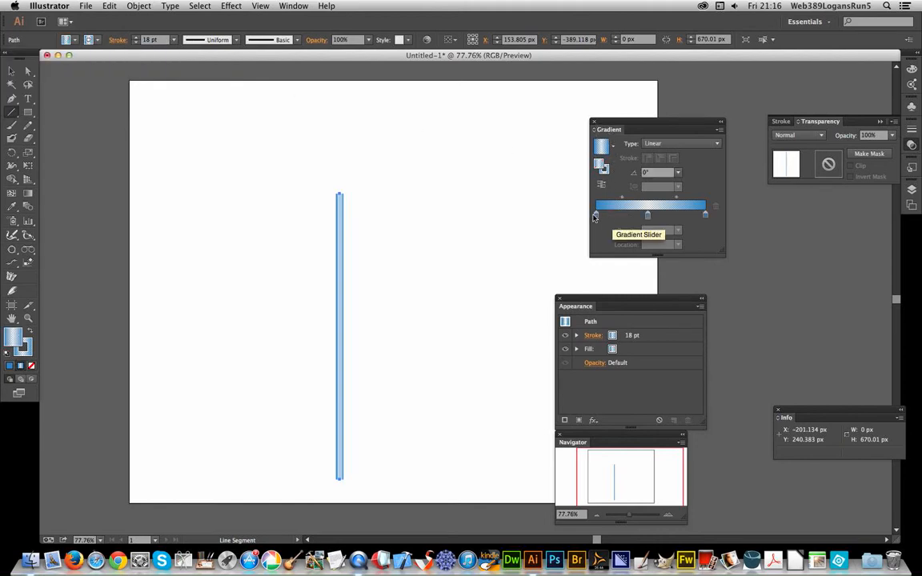
pyautogui.moveTo(708, 217)
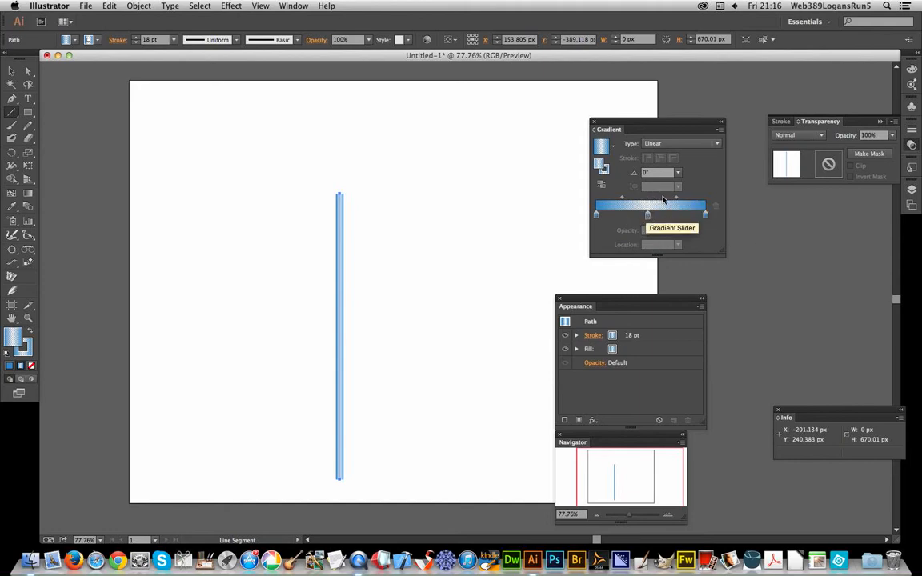
pyautogui.moveTo(657, 198)
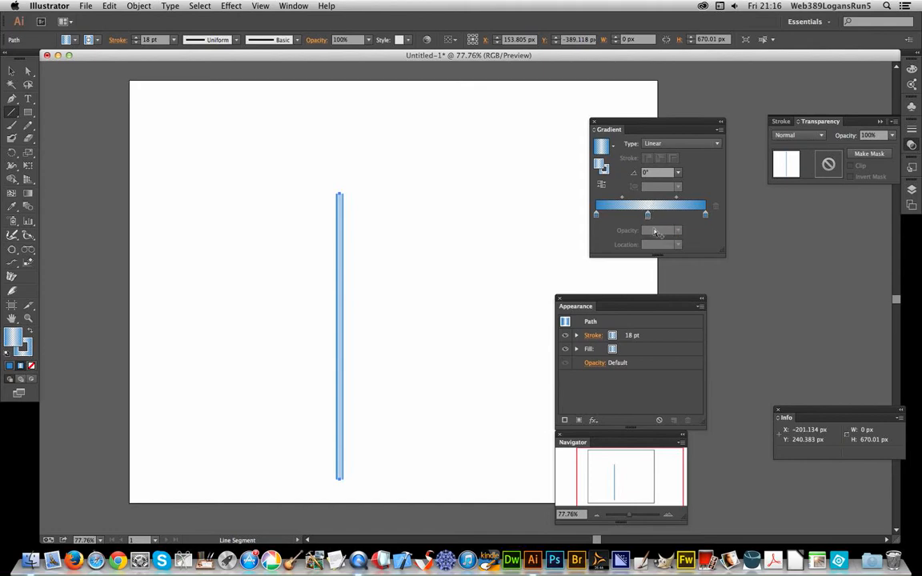
pyautogui.moveTo(423, 188)
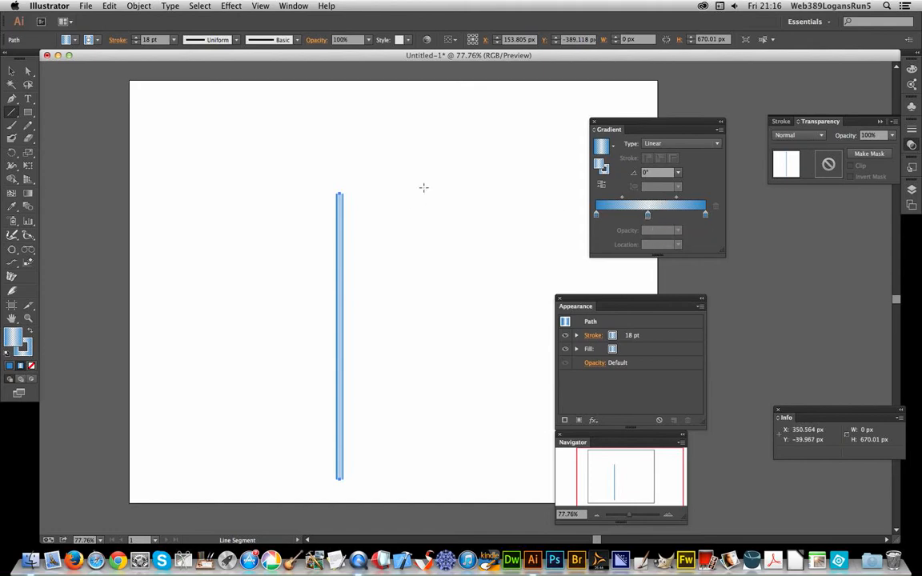
# Step: Apply the double-tapered variable-width profile so the line points at both ends
pyautogui.click(237, 40)
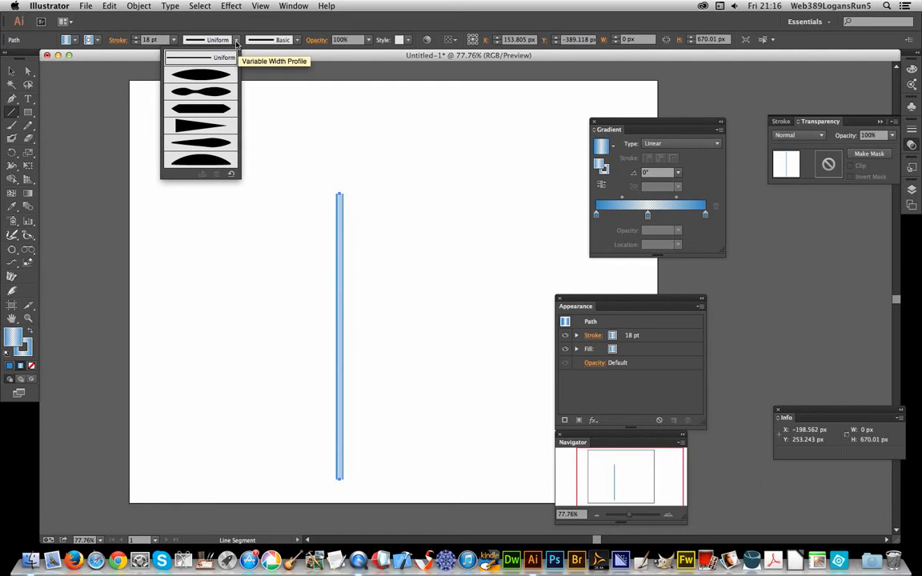
pyautogui.click(202, 109)
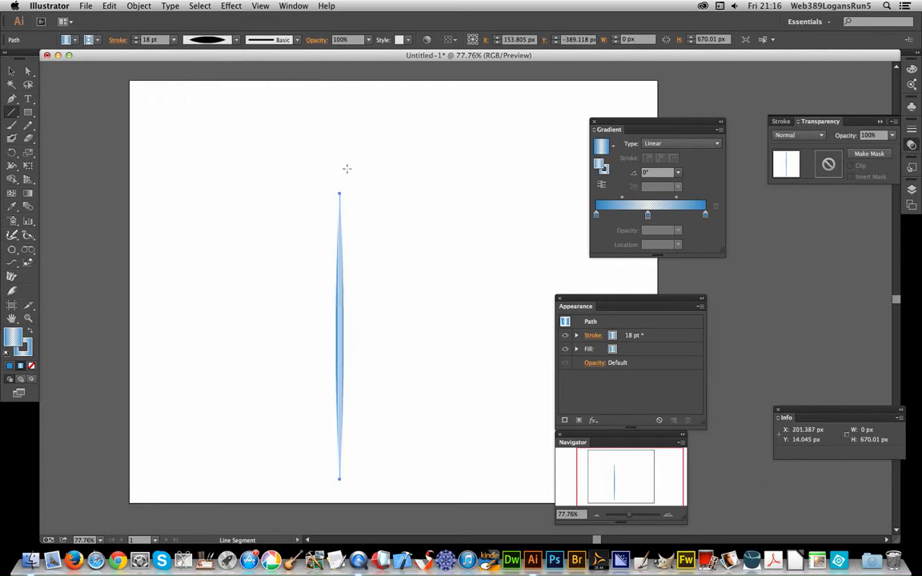
pyautogui.moveTo(346, 439)
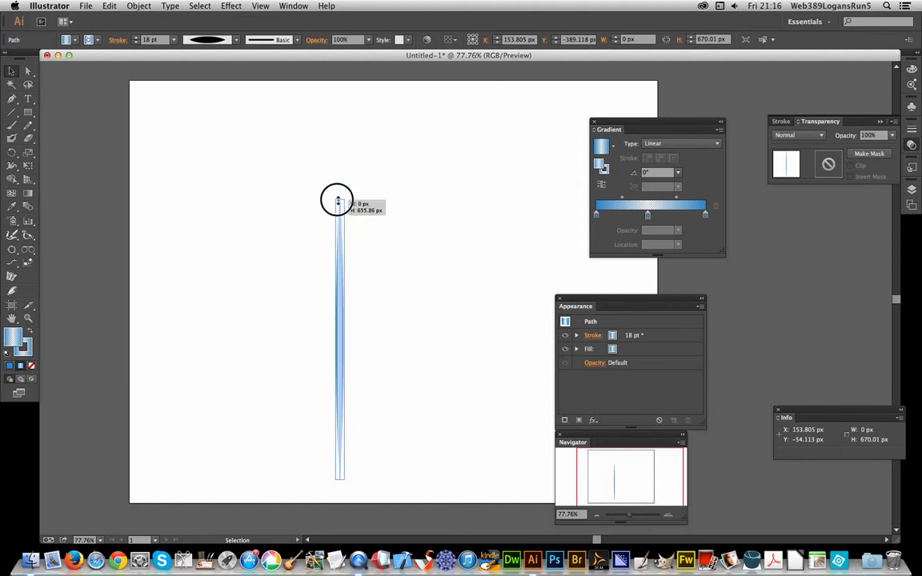
# Step: Apply a Transform effect with 99 copies rotated 3° each, previewed and confirmed, forming the starburst
pyautogui.click(231, 7)
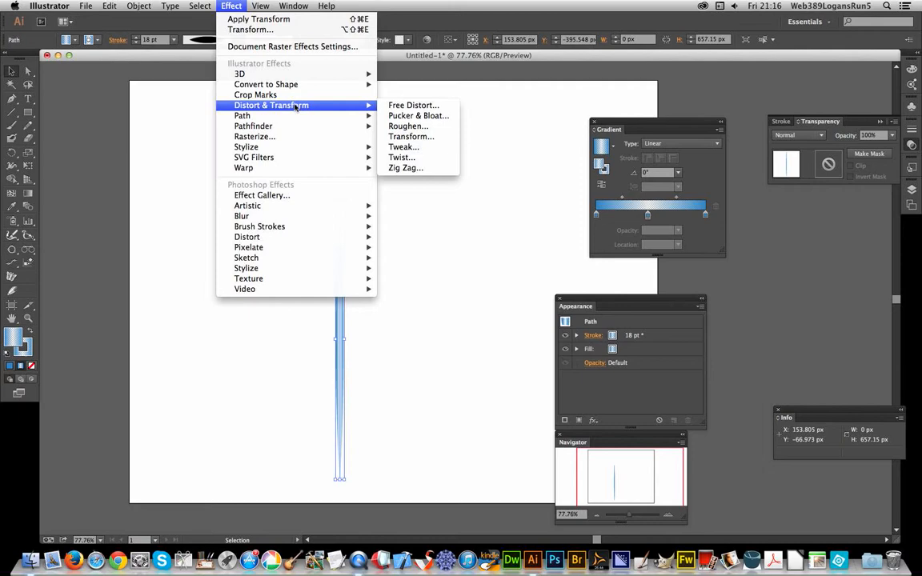
pyautogui.click(412, 136)
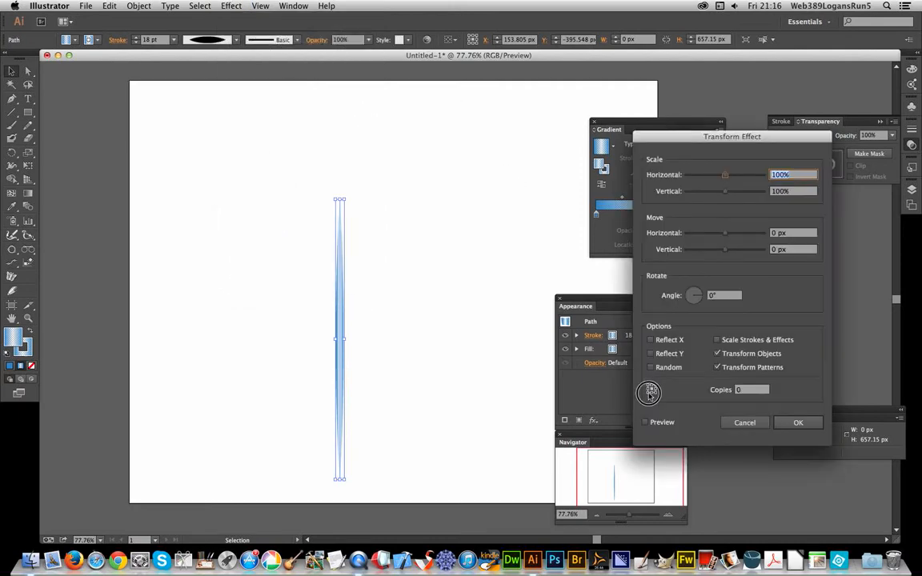
pyautogui.click(751, 390)
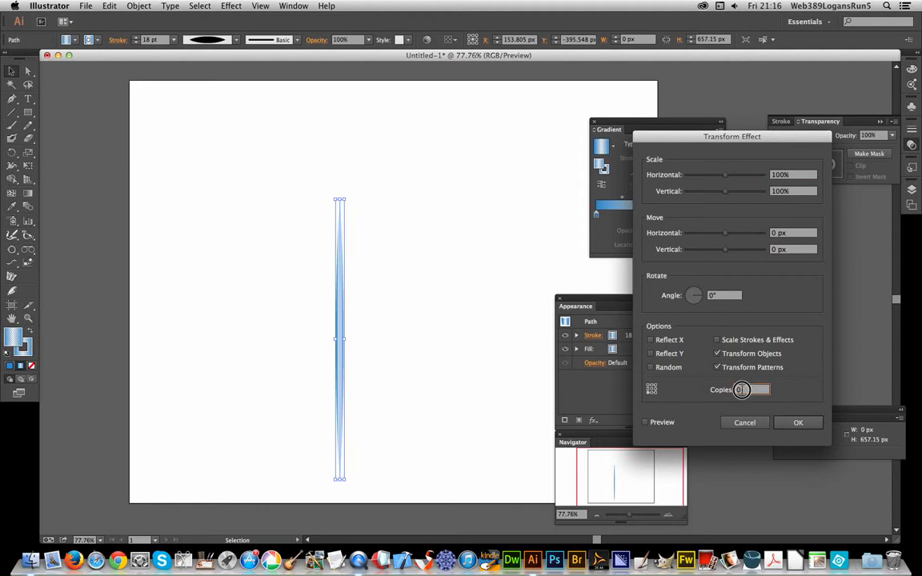
pyautogui.write('99')
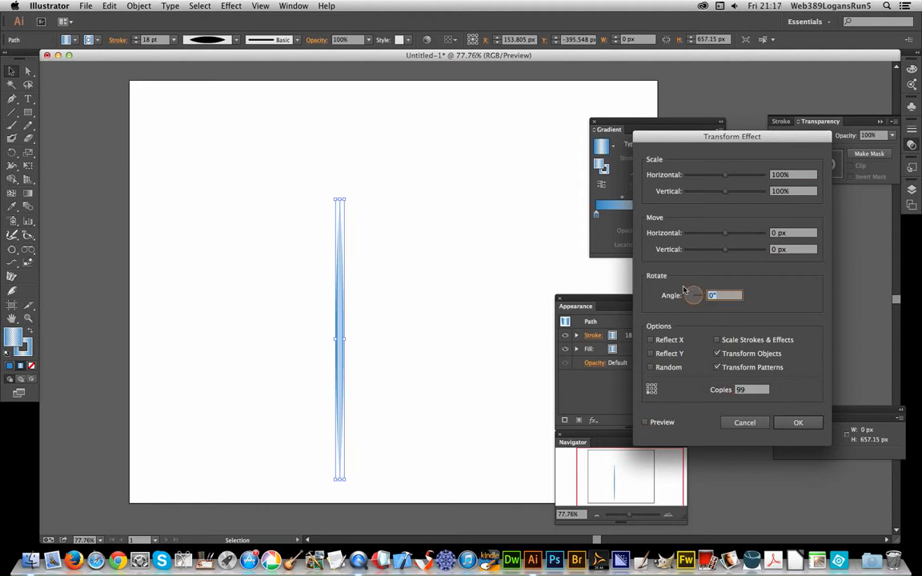
pyautogui.write('3.6')
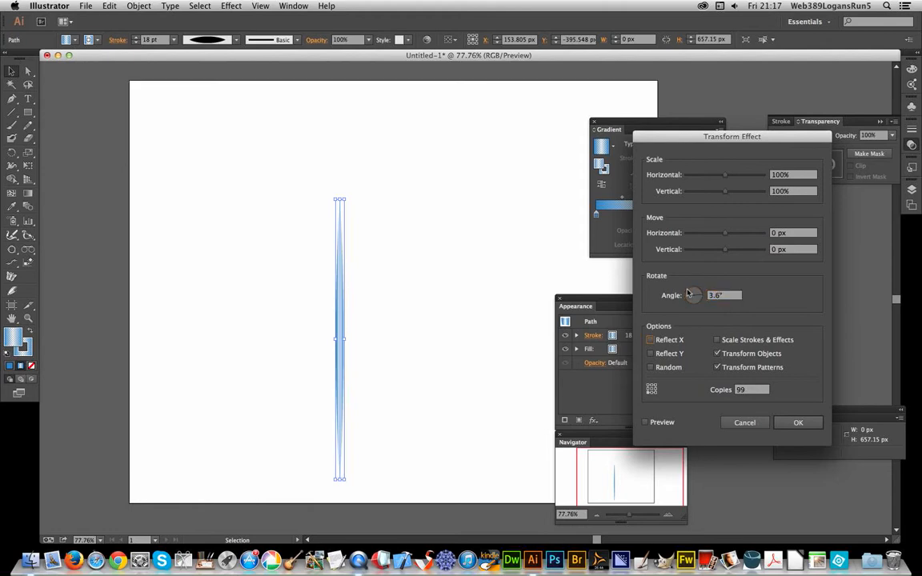
pyautogui.click(645, 423)
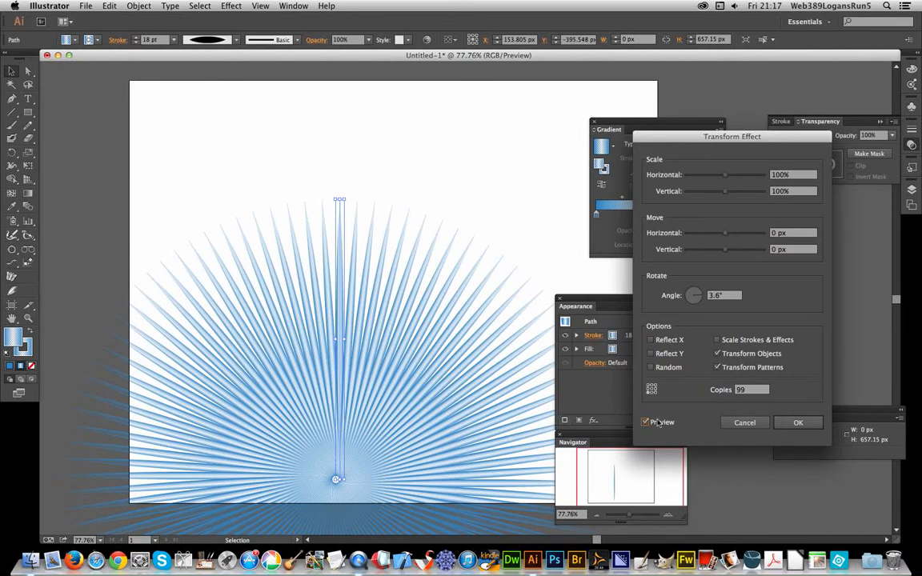
pyautogui.click(645, 423)
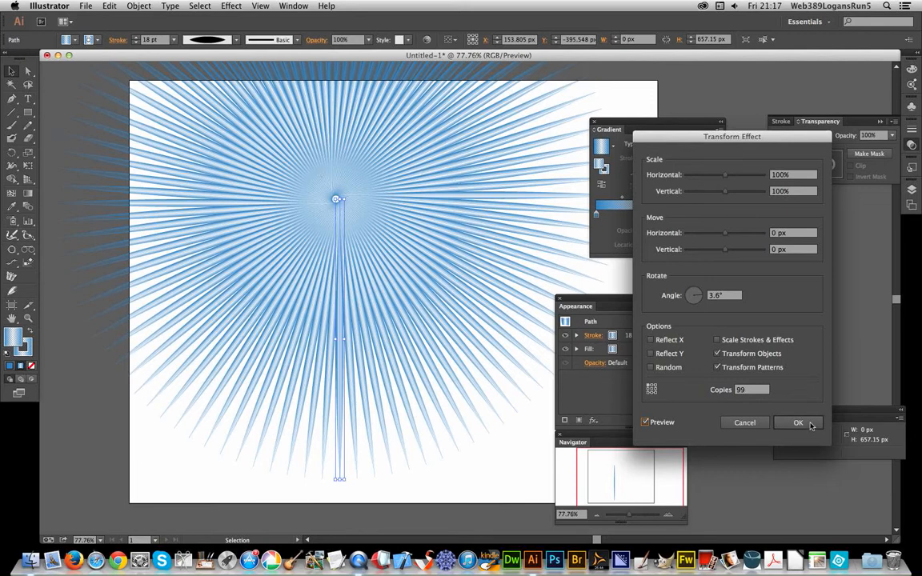
pyautogui.click(797, 422)
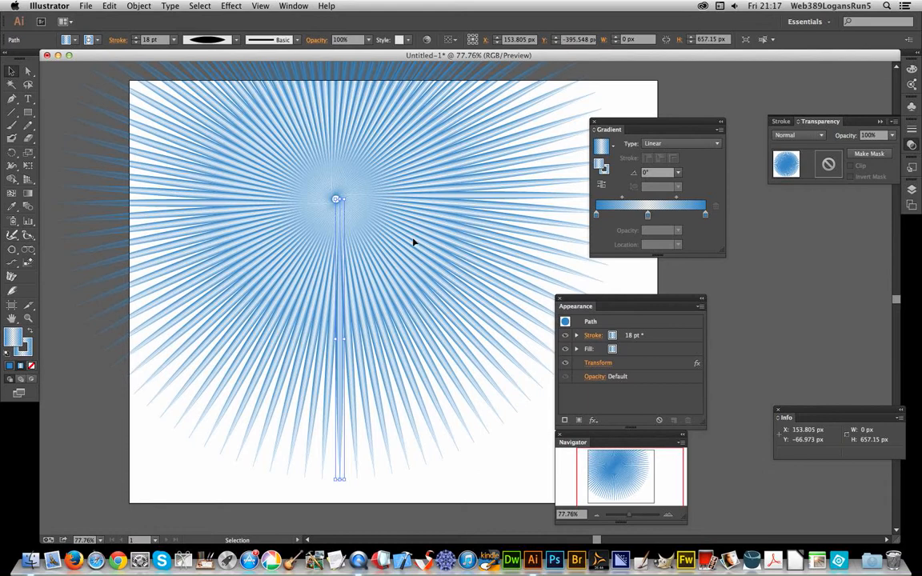
pyautogui.moveTo(579, 307)
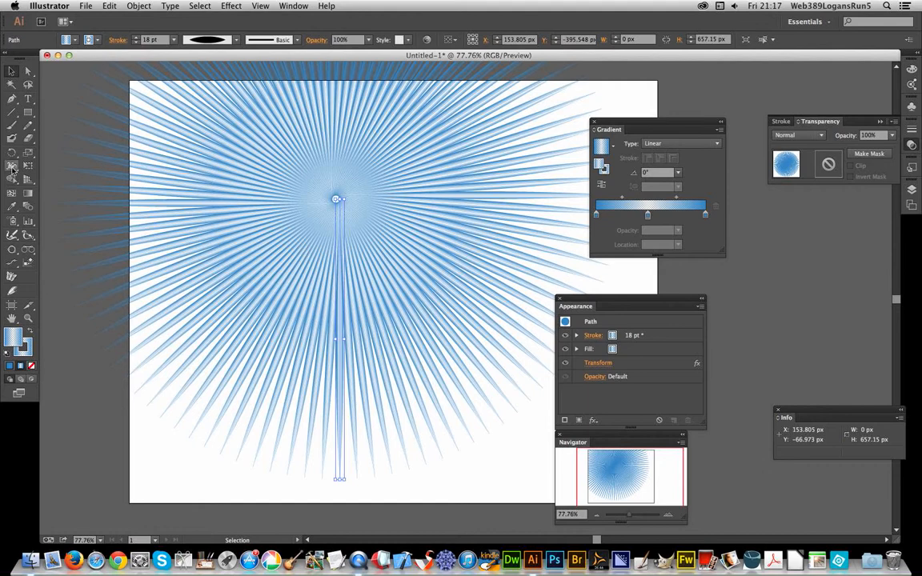
# Step: Set the starburst's stroke weight to about 20.5 pt for bold spikes
pyautogui.click(13, 167)
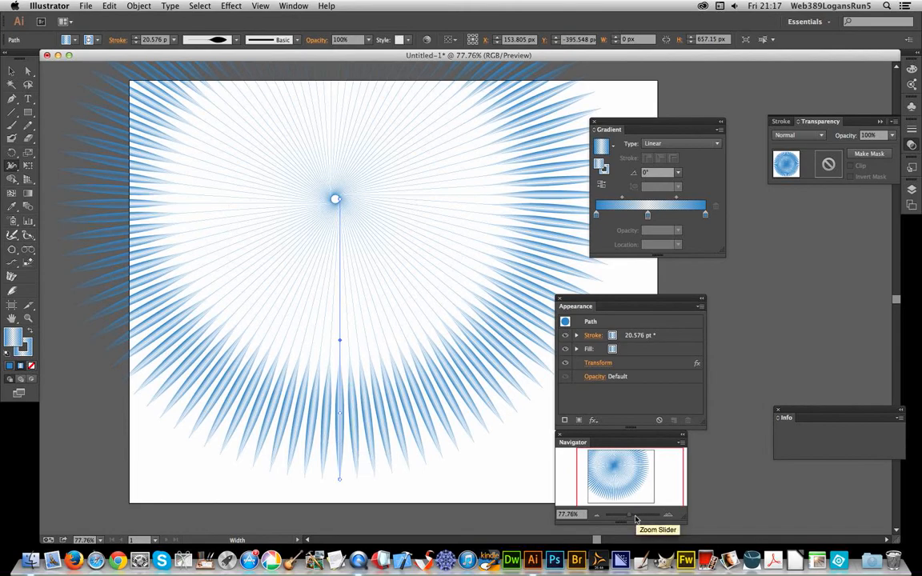
pyautogui.moveTo(616, 516); pyautogui.dragTo(641, 516)
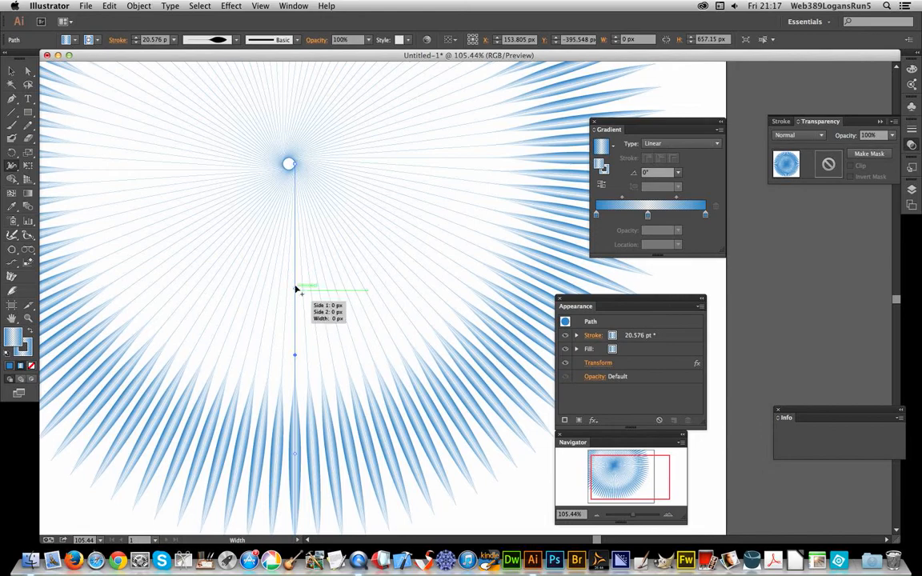
pyautogui.moveTo(296, 288); pyautogui.dragTo(307, 282)
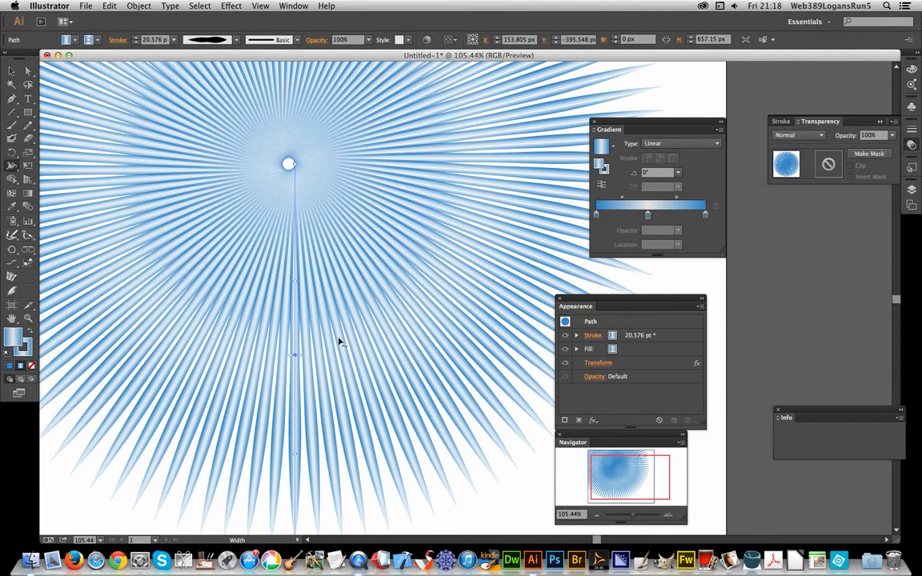
pyautogui.moveTo(138, 251)
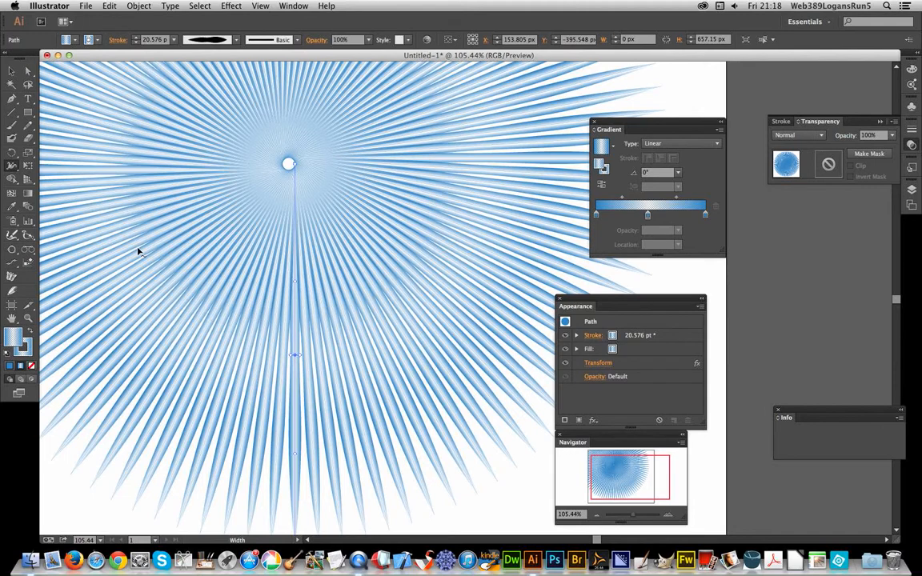
pyautogui.moveTo(167, 259)
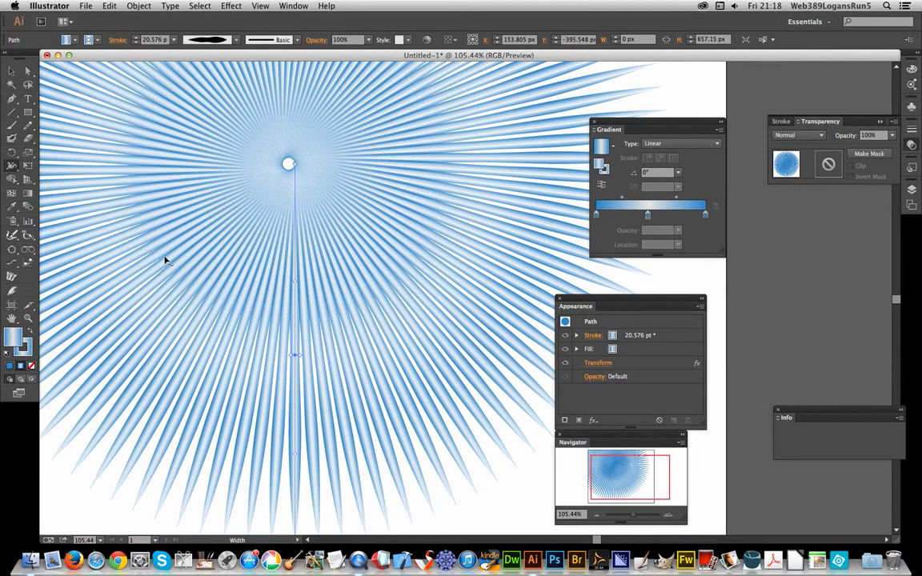